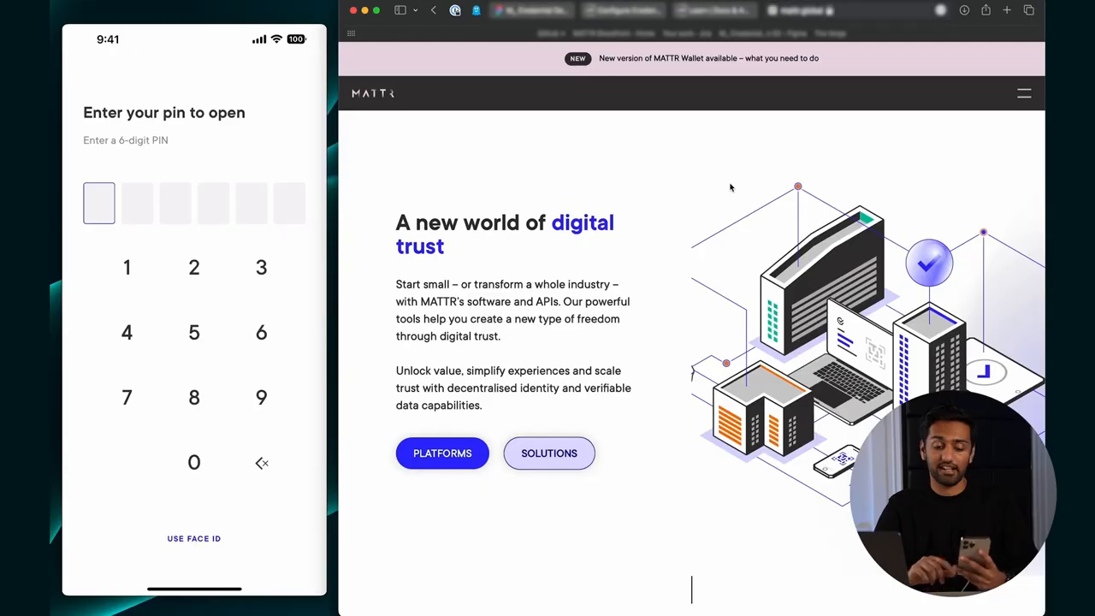
Unlock MATTR Wallet with the PIN and browse the Passport, Kakapo Power and Bank Account credentials.
{"action": "left_click", "coordinate": [193, 538]}
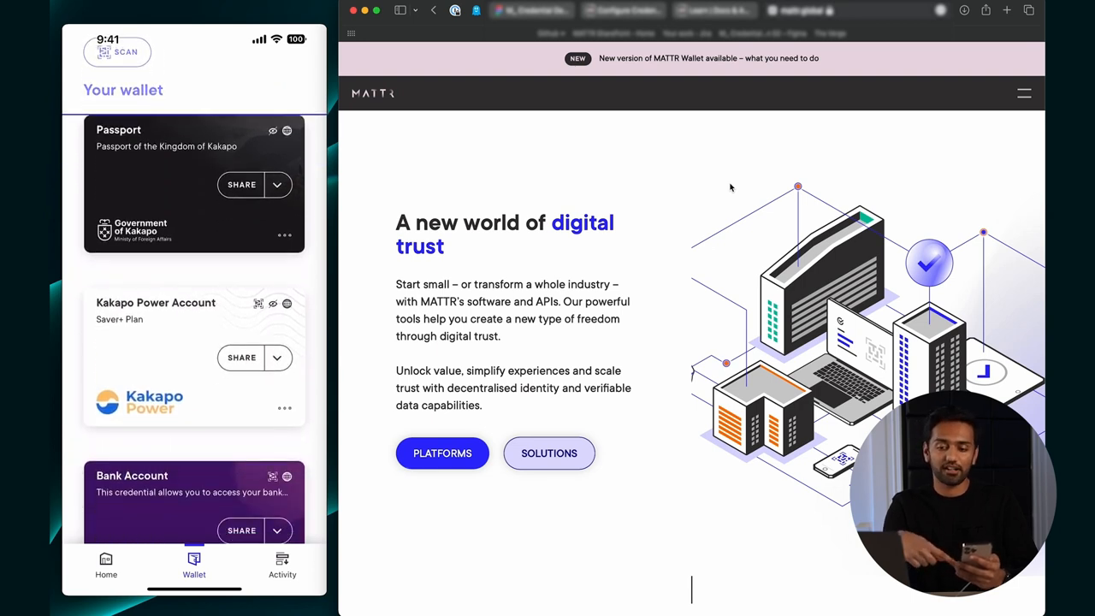
{"action": "scroll", "scroll_direction": "down", "scroll_amount": 3}
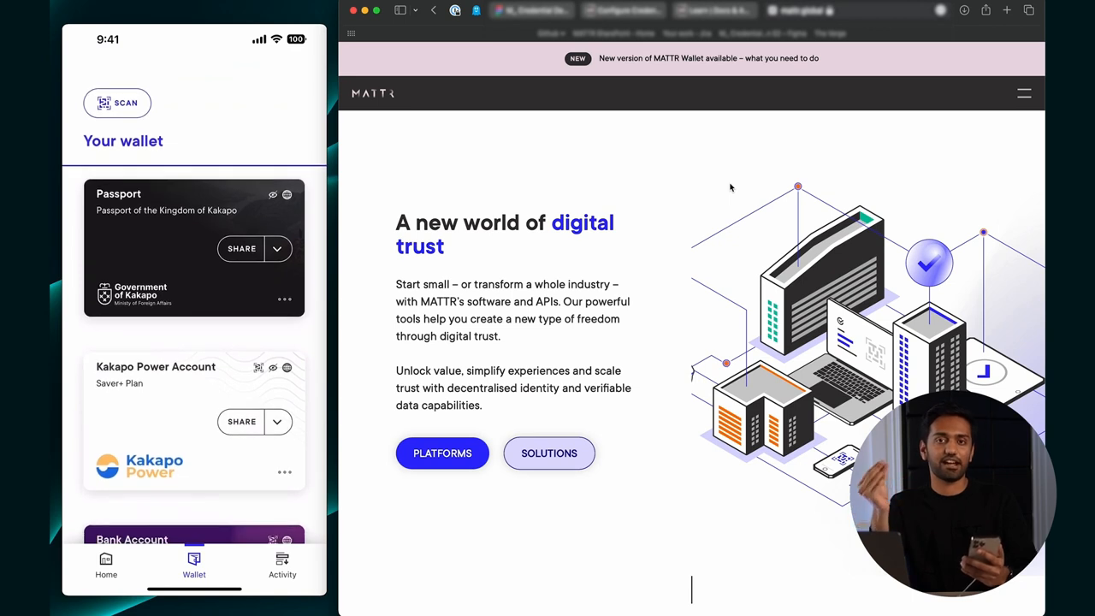
{"action": "scroll", "scroll_direction": "down", "scroll_amount": 3}
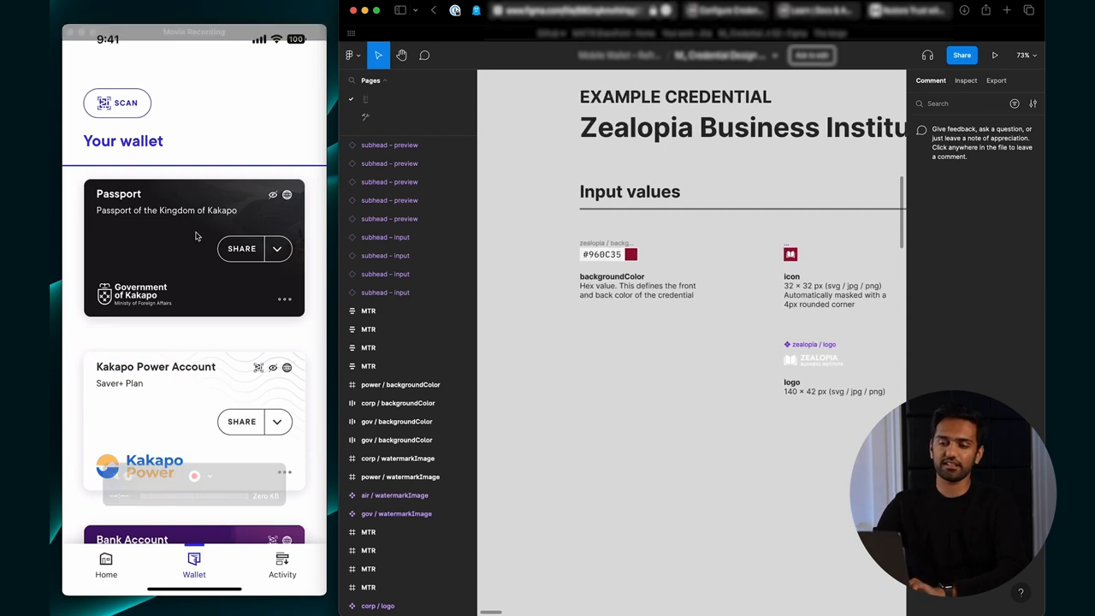
{"action": "scroll", "scroll_direction": "down", "scroll_amount": 3}
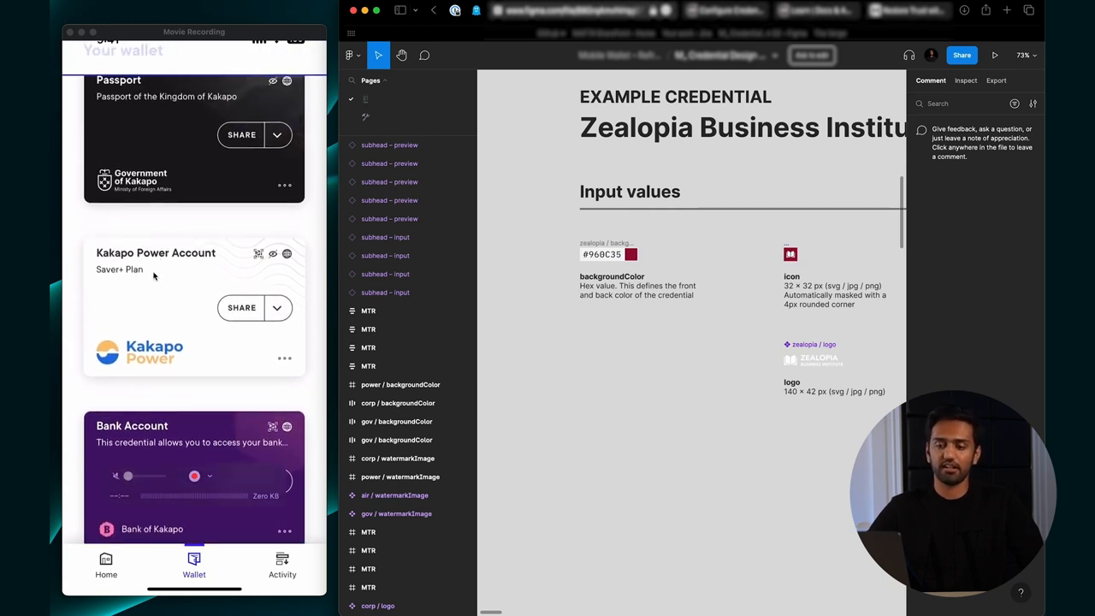
{"action": "scroll", "scroll_direction": "down", "scroll_amount": 3}
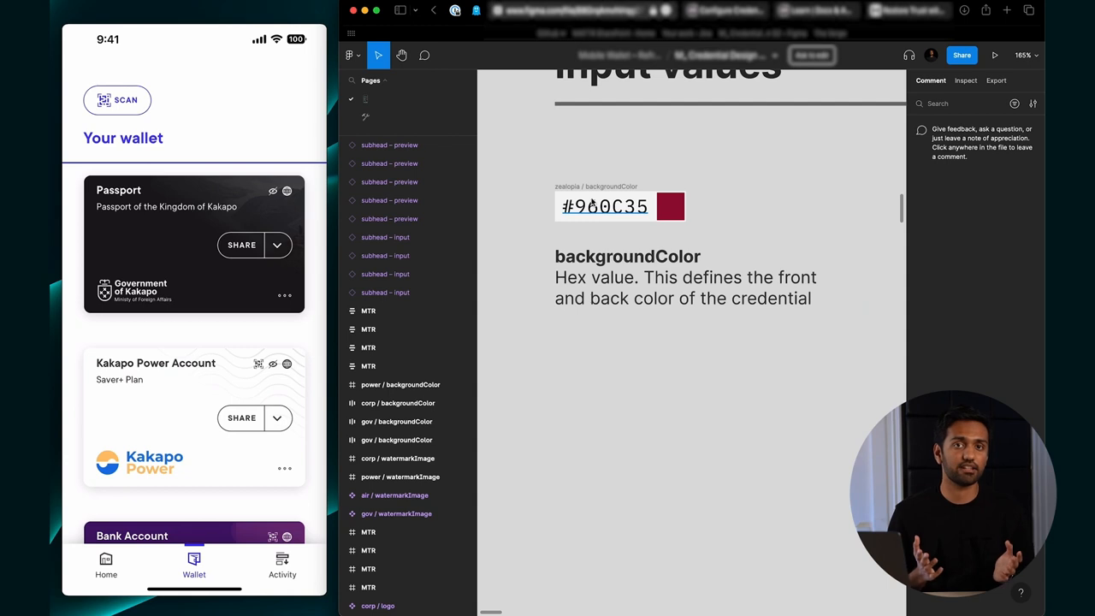
{"action": "scroll", "scroll_direction": "down", "scroll_amount": 3}
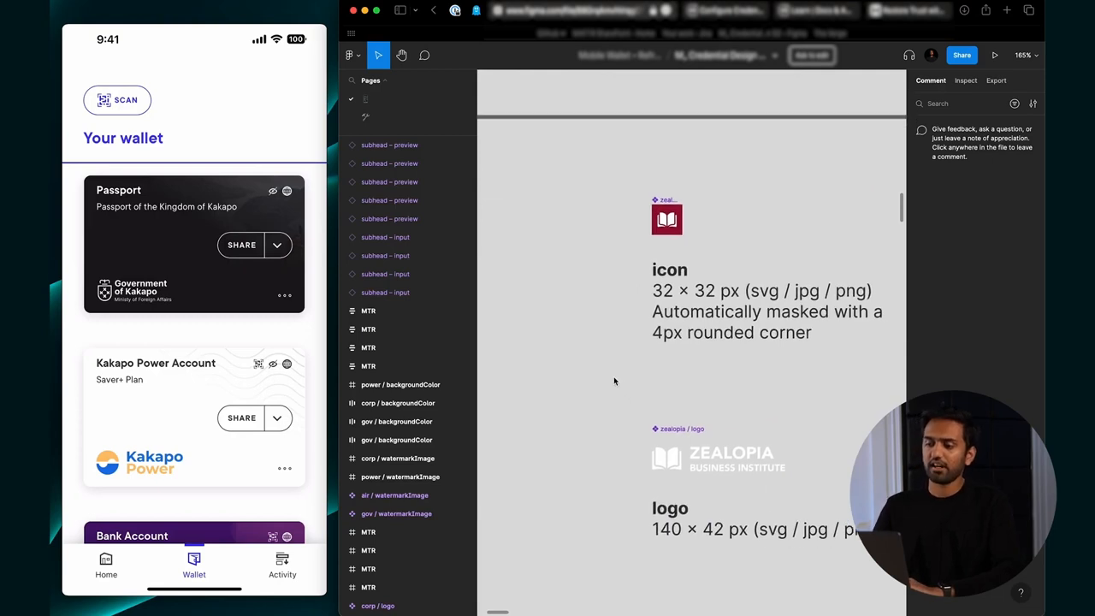
{"action": "scroll", "scroll_direction": "down", "scroll_amount": 3}
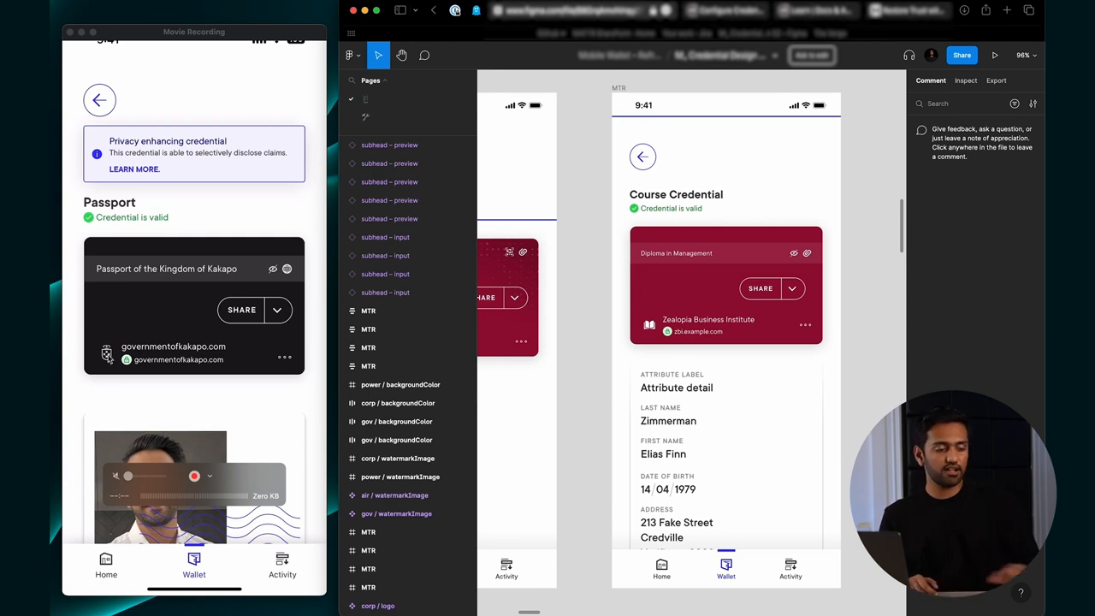
{"action": "left_click", "coordinate": [100, 100]}
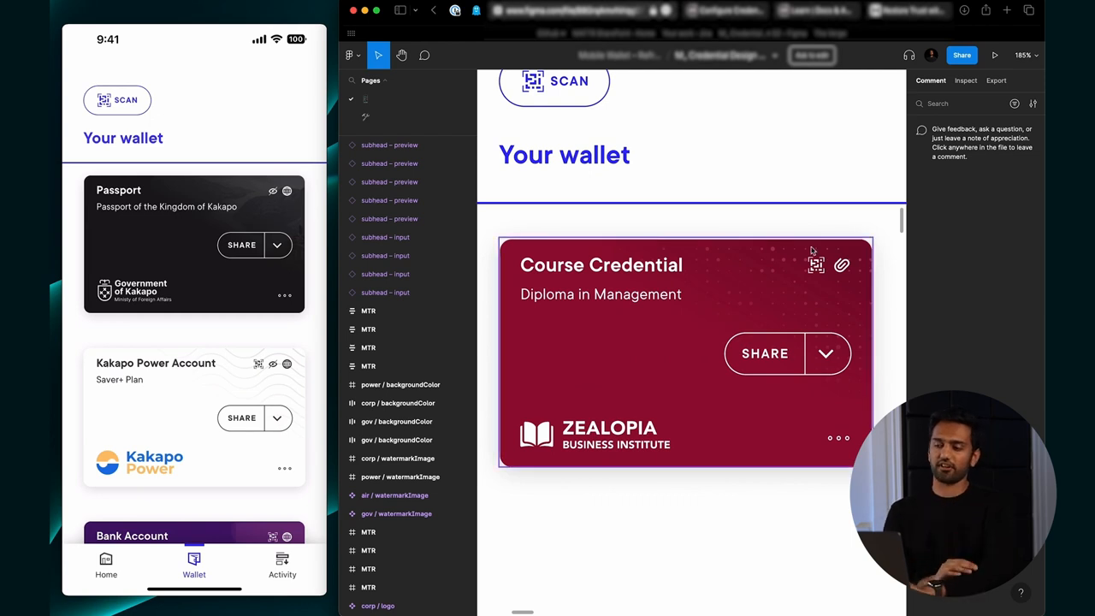
{"action": "mouse_move", "coordinate": [875, 312]}
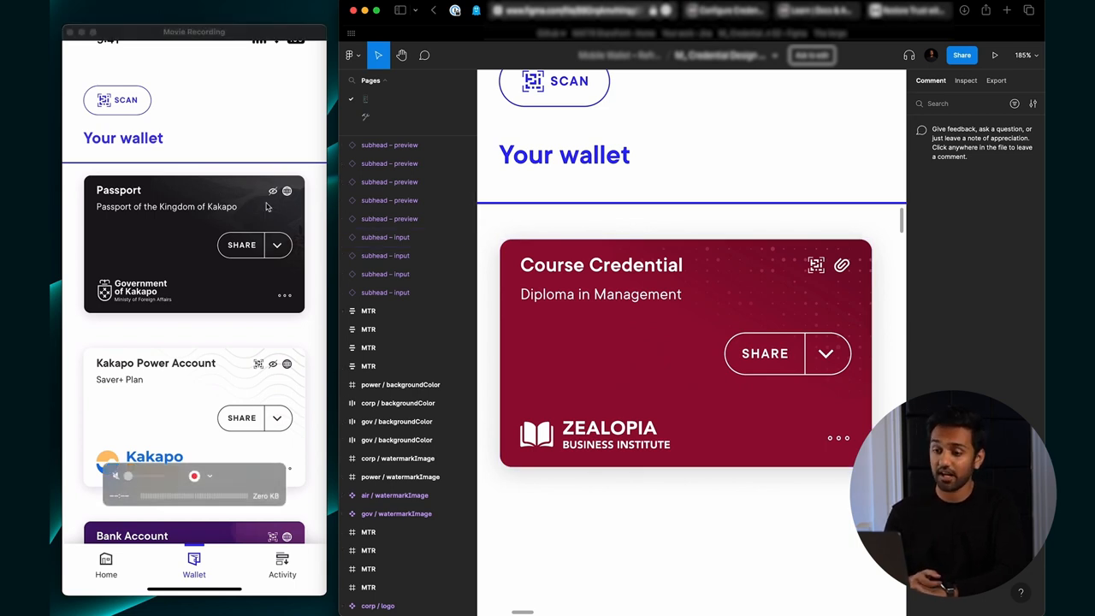
{"action": "mouse_move", "coordinate": [320, 243]}
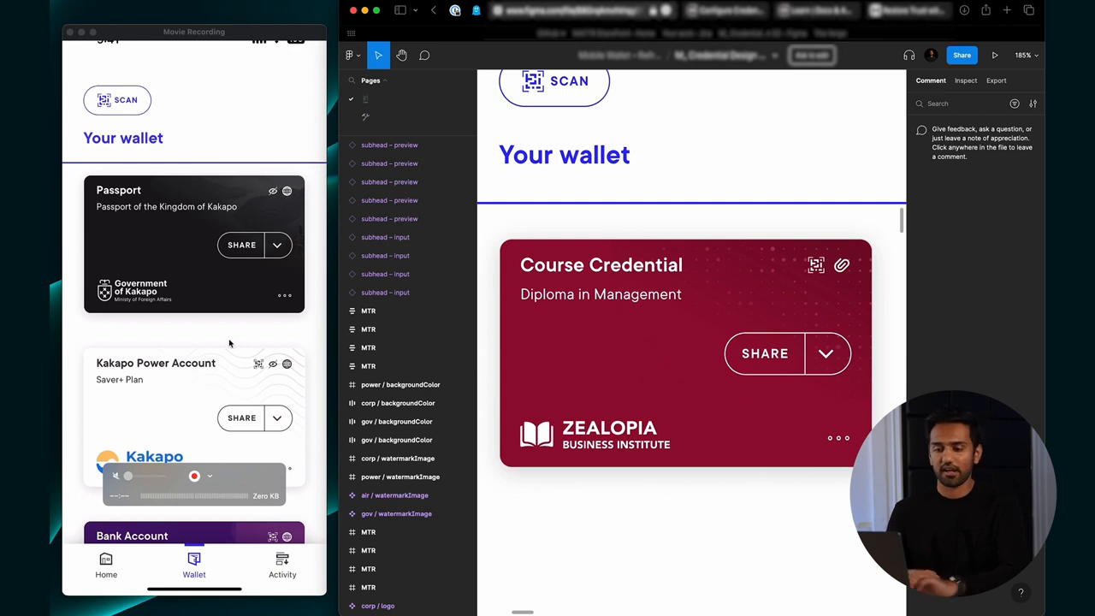
{"action": "scroll", "scroll_direction": "down", "scroll_amount": 3}
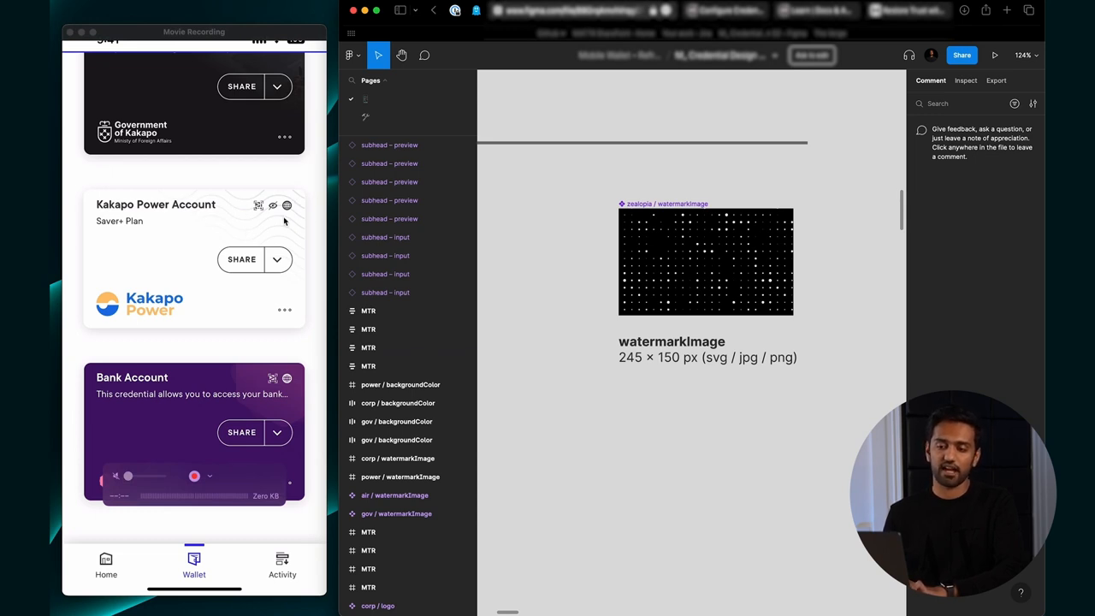
{"action": "mouse_move", "coordinate": [179, 243]}
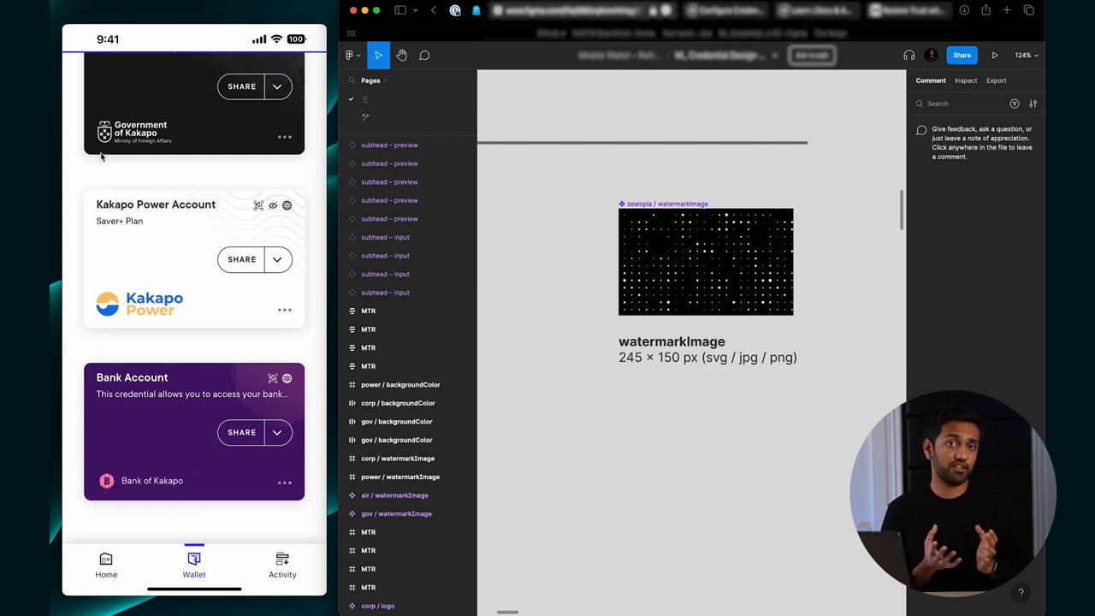
{"action": "mouse_move", "coordinate": [578, 245]}
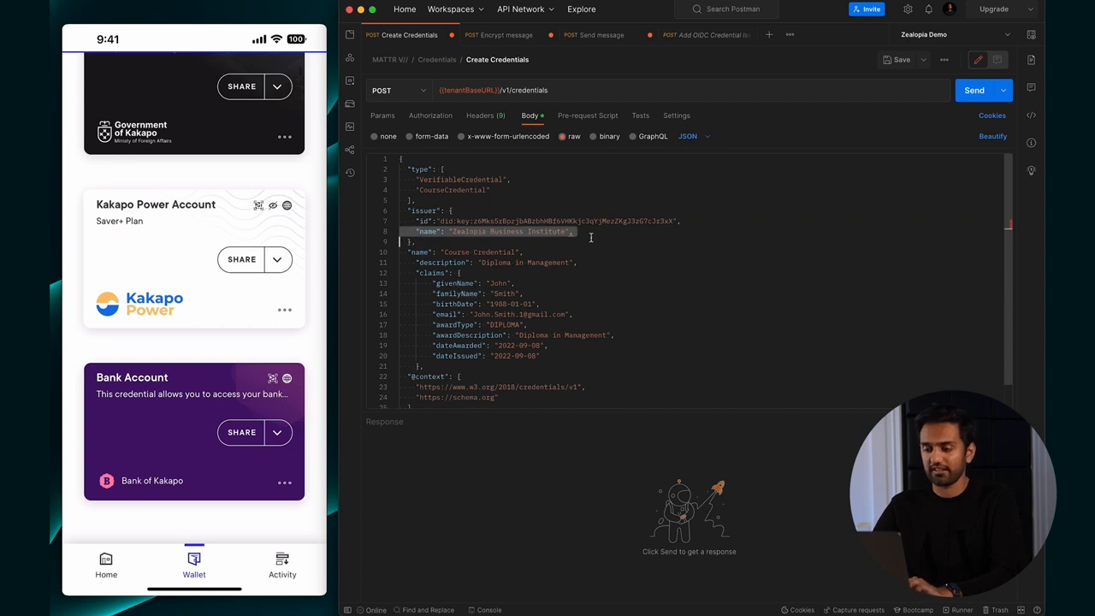
Add issuer icon and logo URLs plus credentialBranding with #960C35 background and watermark URL.
{"action": "left_click", "coordinate": [624, 232]}
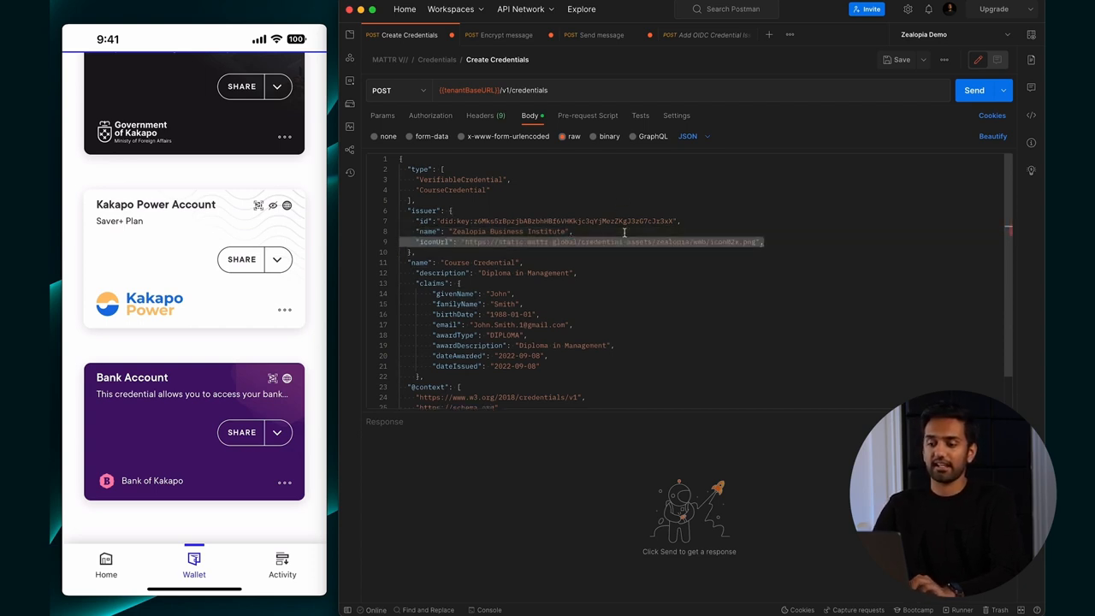
{"action": "double_click", "coordinate": [433, 241]}
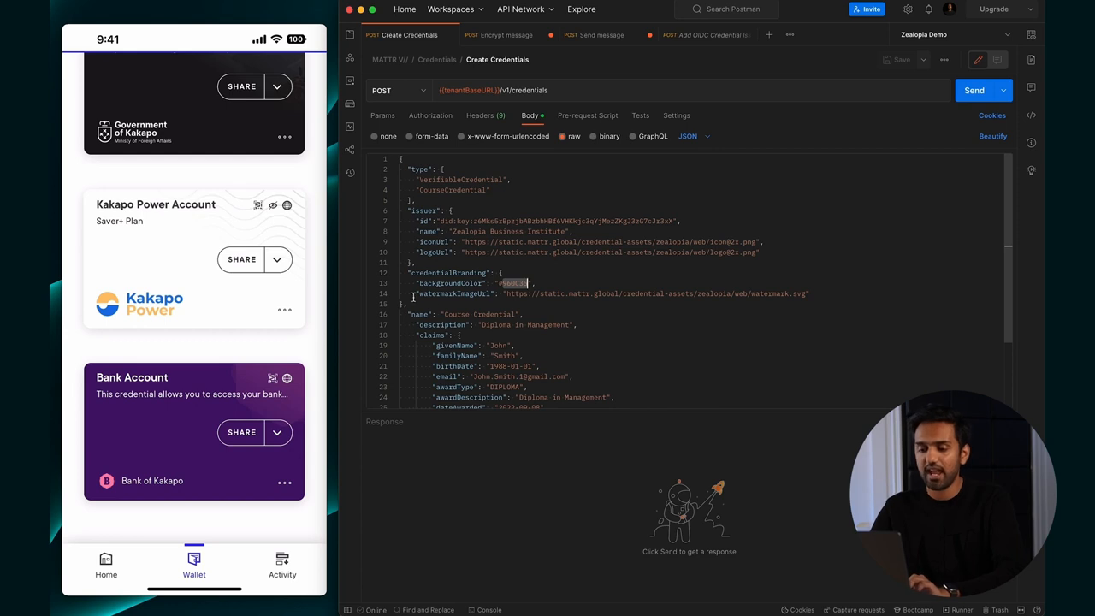
{"action": "double_click", "coordinate": [455, 293]}
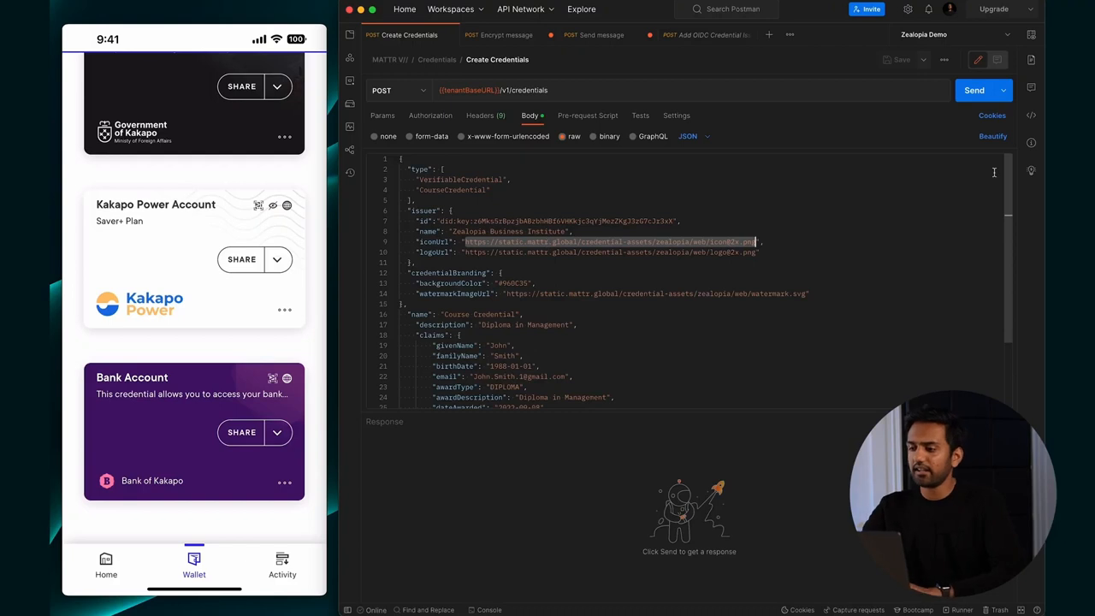
Issue the branded Course Credential (201 Created) and move to the Encrypt message request.
{"action": "left_click", "coordinate": [974, 90]}
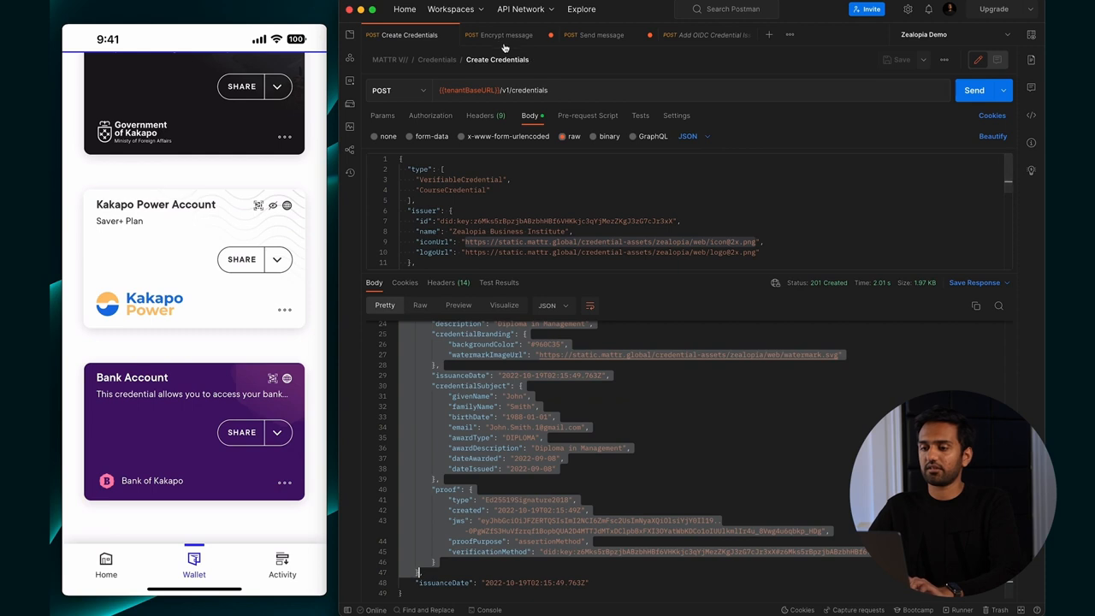
{"action": "left_click", "coordinate": [498, 34]}
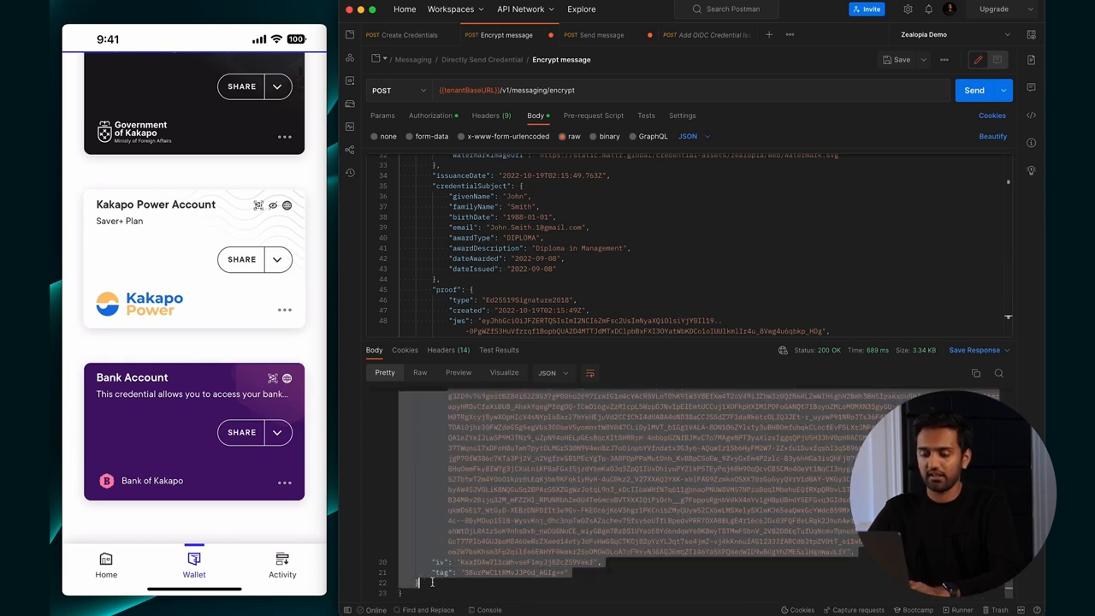
Send the encrypted Course Credential offer to the wallet, receiving 200 OK.
{"action": "left_click", "coordinate": [598, 35]}
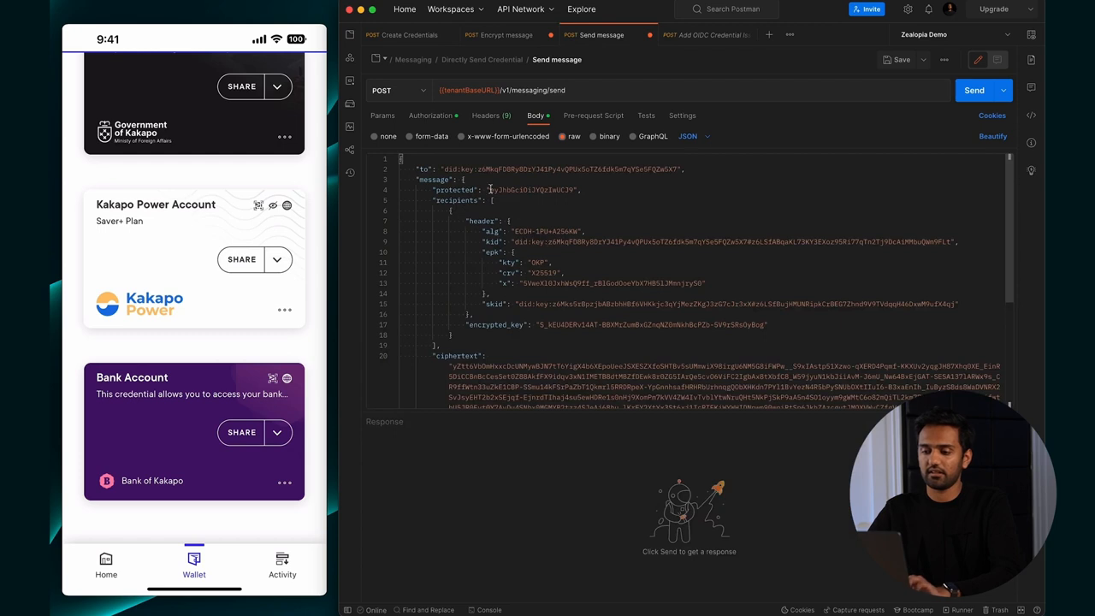
{"action": "left_click", "coordinate": [974, 89]}
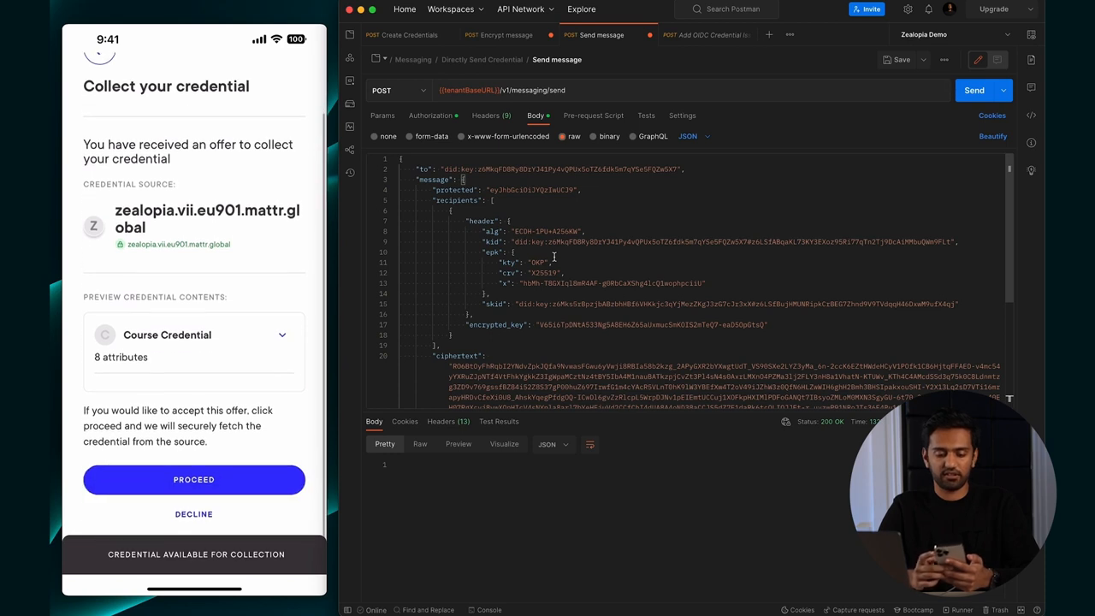
Accept the Course Credential offer and view the crimson Zealopia Diploma in Management card.
{"action": "left_click", "coordinate": [193, 479]}
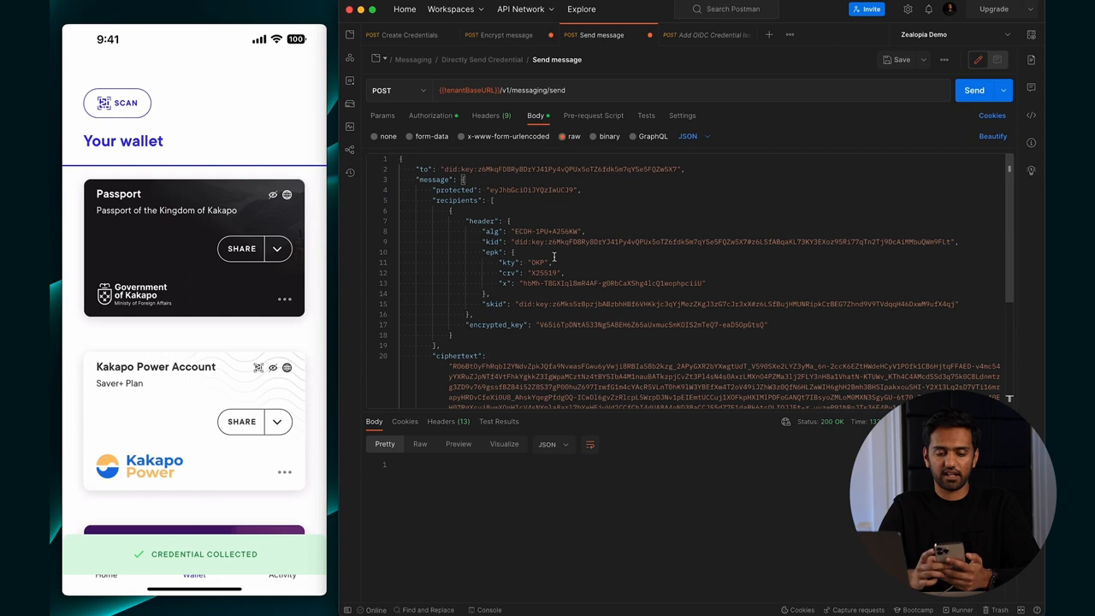
{"action": "scroll", "scroll_direction": "down", "scroll_amount": 3}
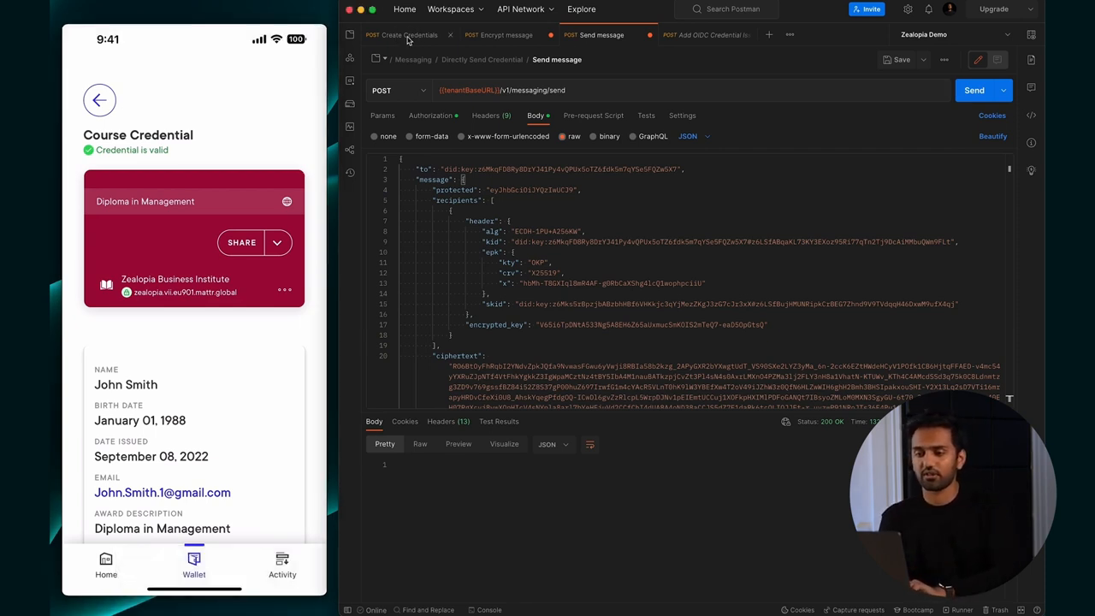
{"action": "left_click", "coordinate": [402, 34]}
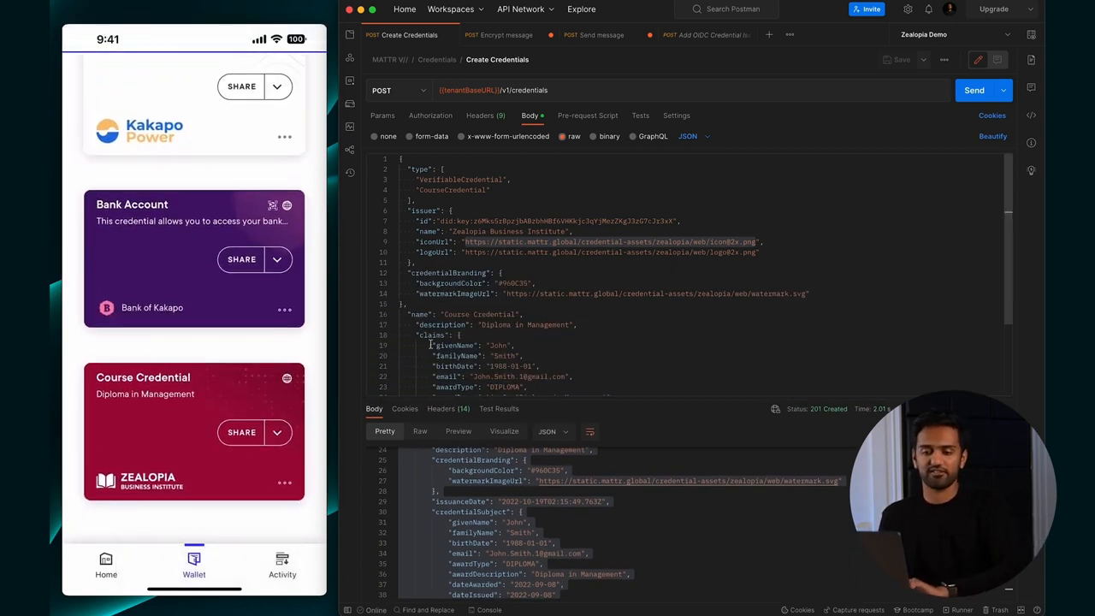
Switch to the Add OIDC Credential Issuer (ZKP) request with its empty branding fields.
{"action": "left_click", "coordinate": [707, 34]}
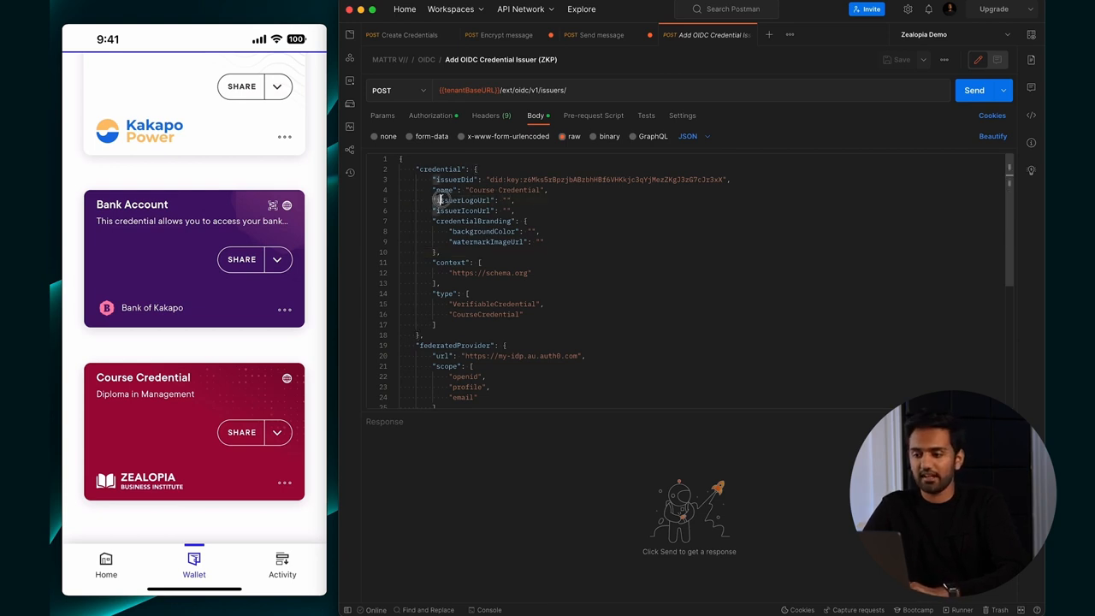
{"action": "double_click", "coordinate": [465, 200]}
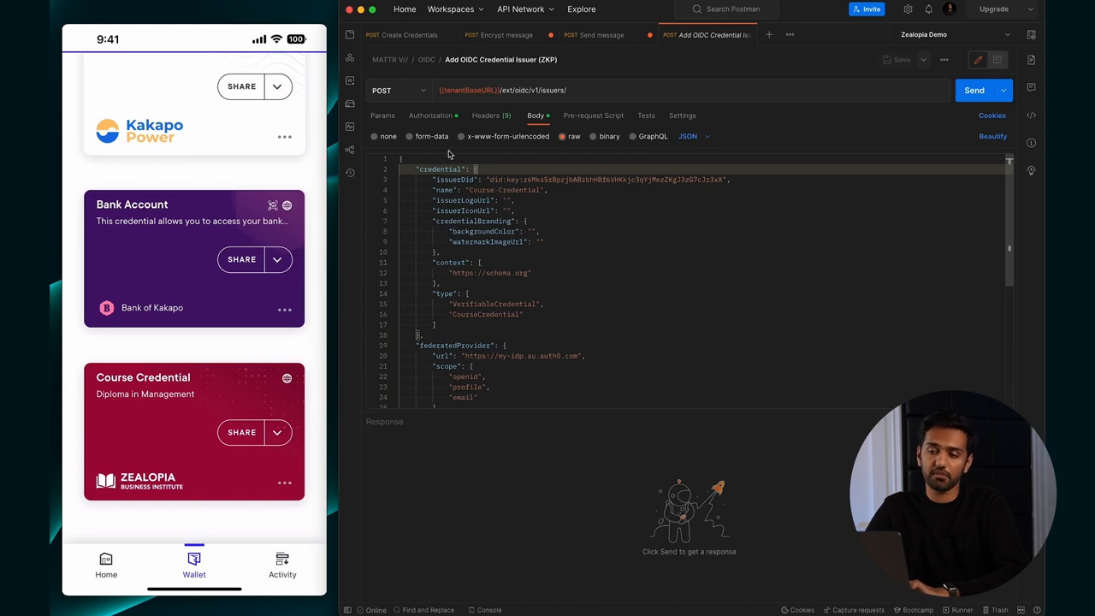
{"action": "mouse_move", "coordinate": [434, 200]}
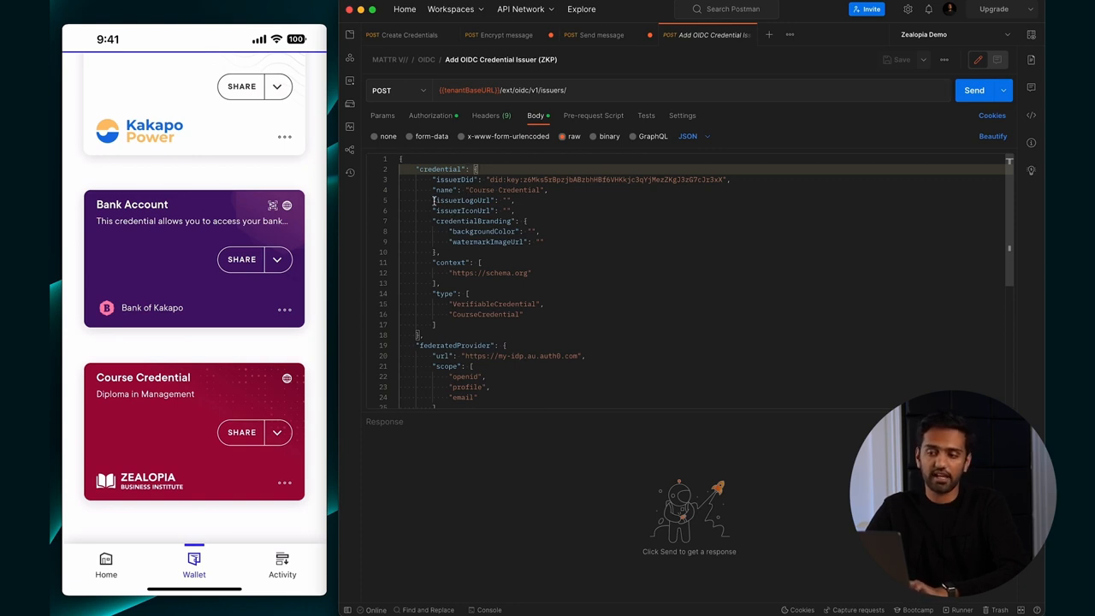
{"action": "double_click", "coordinate": [463, 200]}
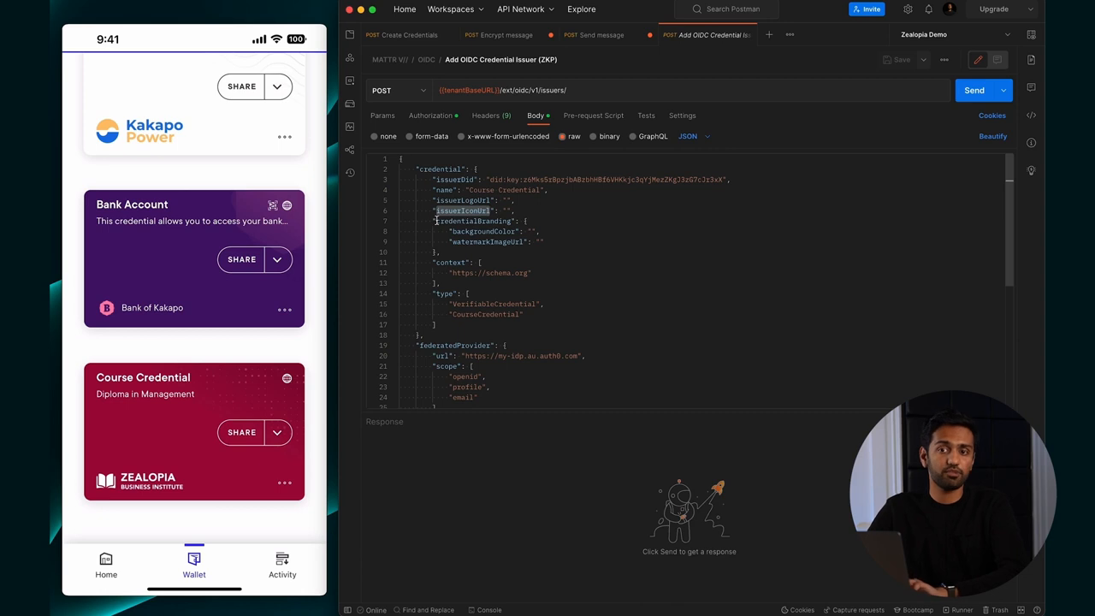
{"action": "double_click", "coordinate": [472, 221]}
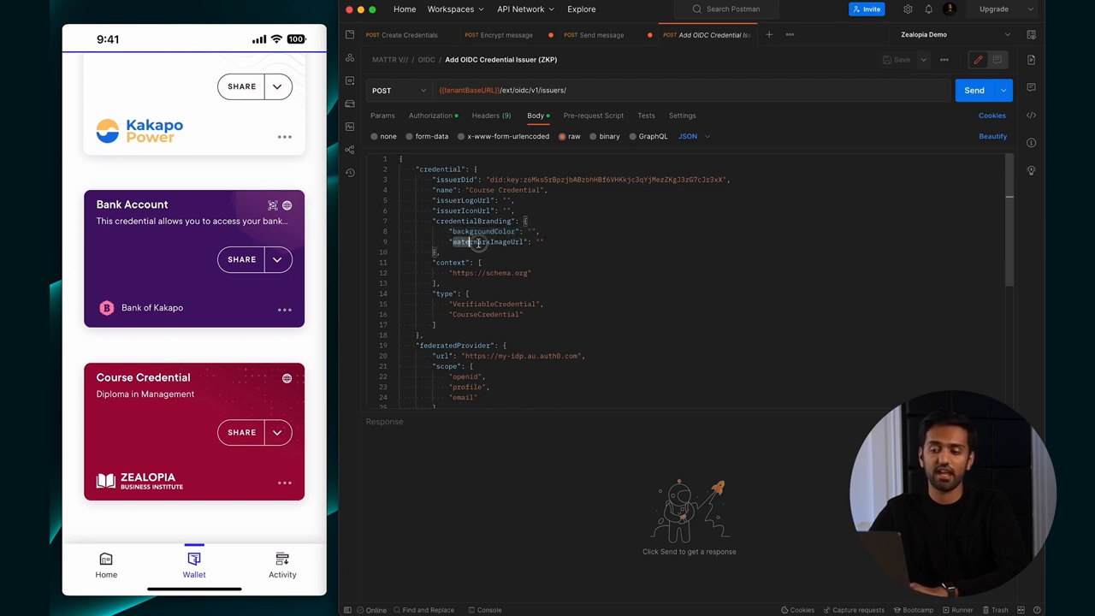
{"action": "double_click", "coordinate": [487, 241]}
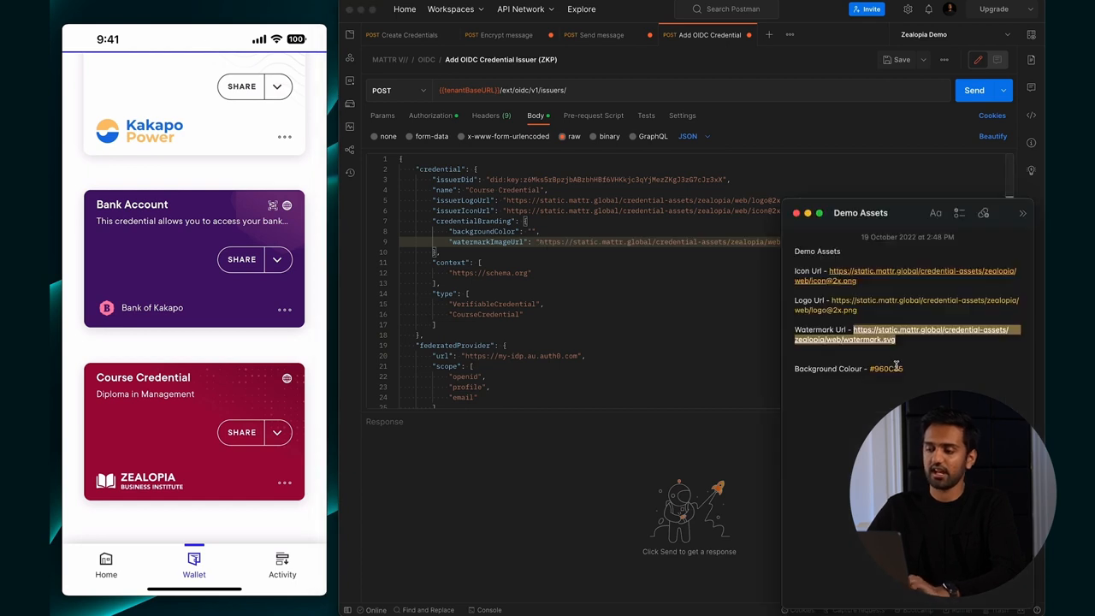
Select the background colour hex value in the OIDC issuer body.
{"action": "double_click", "coordinate": [885, 367]}
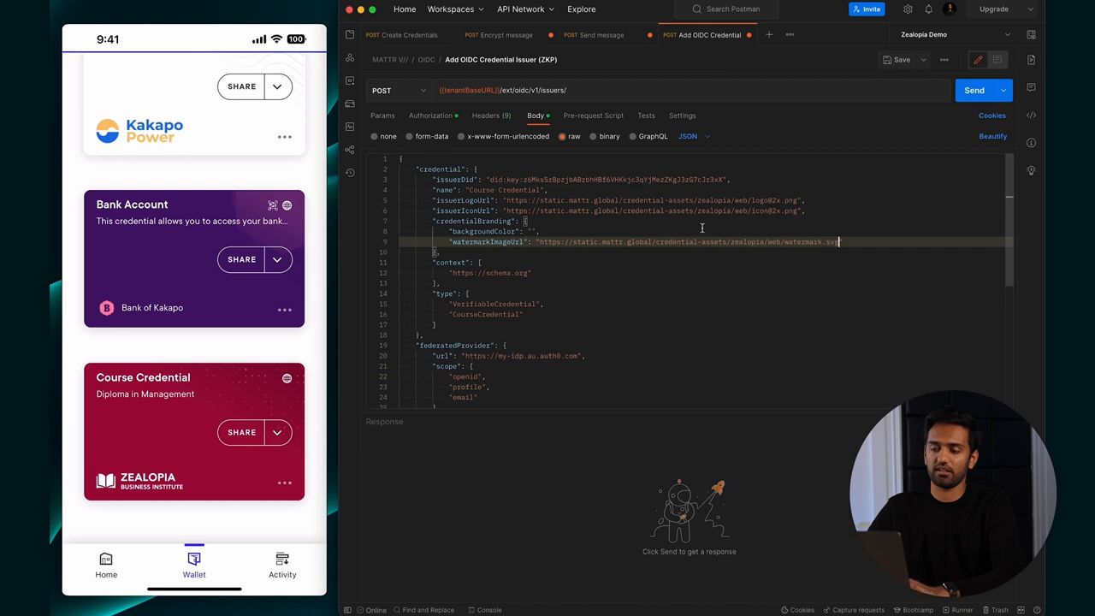
Send the OIDC credential issuer request with background colour #960C35.
{"action": "left_click", "coordinate": [974, 90]}
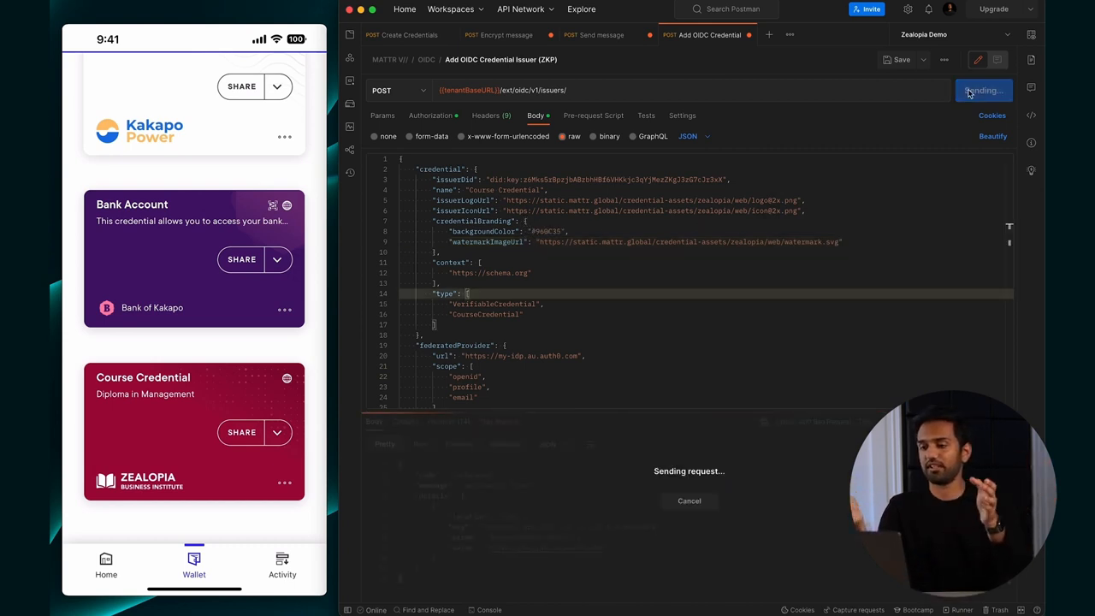
{"action": "left_click", "coordinate": [982, 90]}
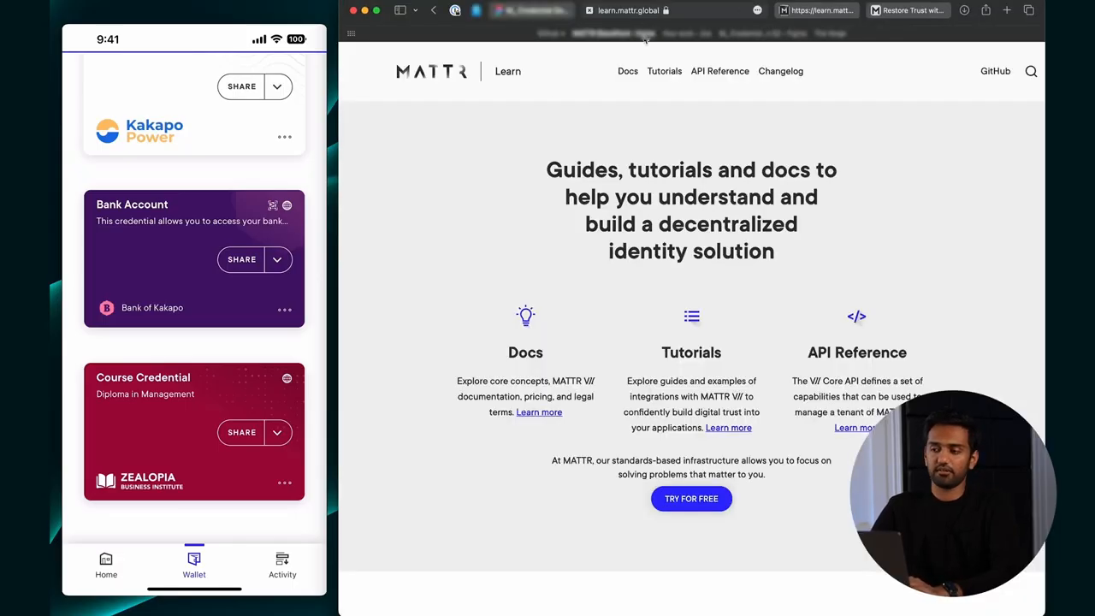
Open the Web Credentials branding tutorial under Tutorials and scroll to its example request.
{"action": "left_click", "coordinate": [664, 71]}
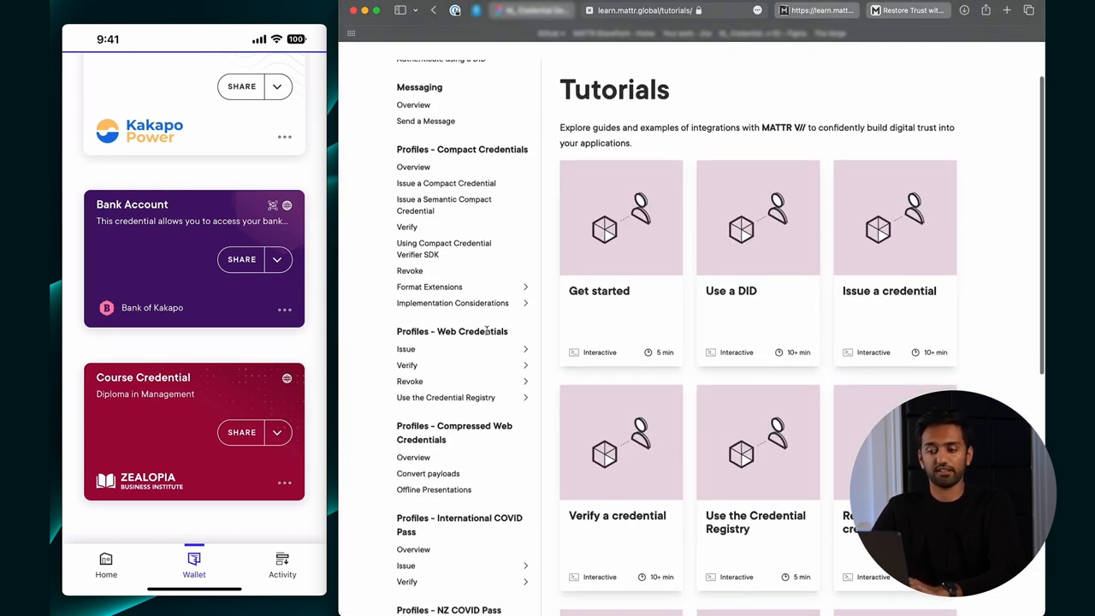
{"action": "left_click", "coordinate": [406, 349]}
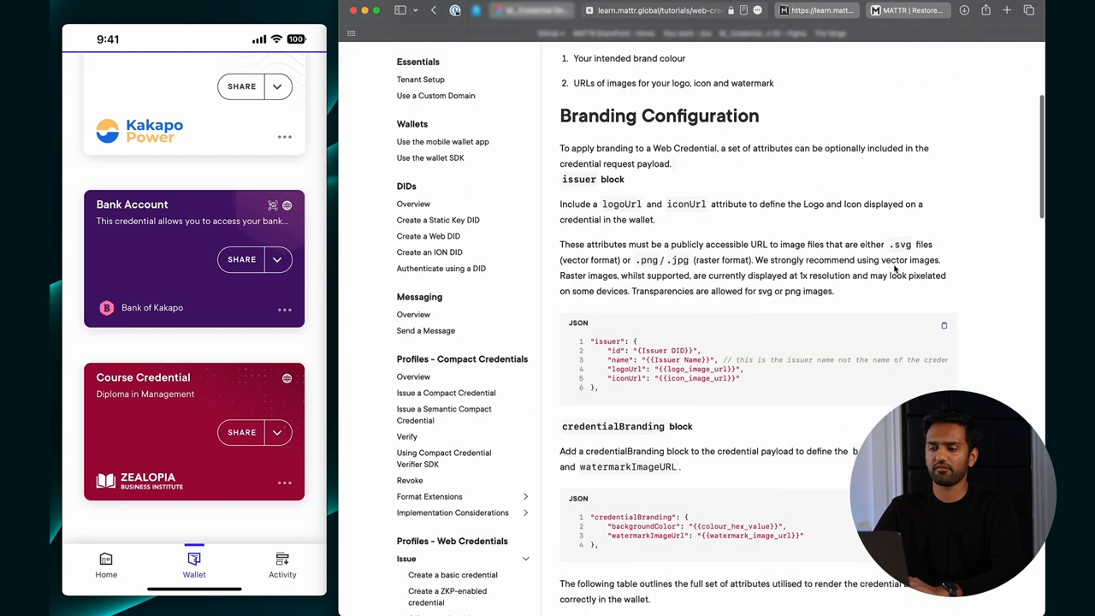
{"action": "scroll", "scroll_direction": "down", "scroll_amount": 3}
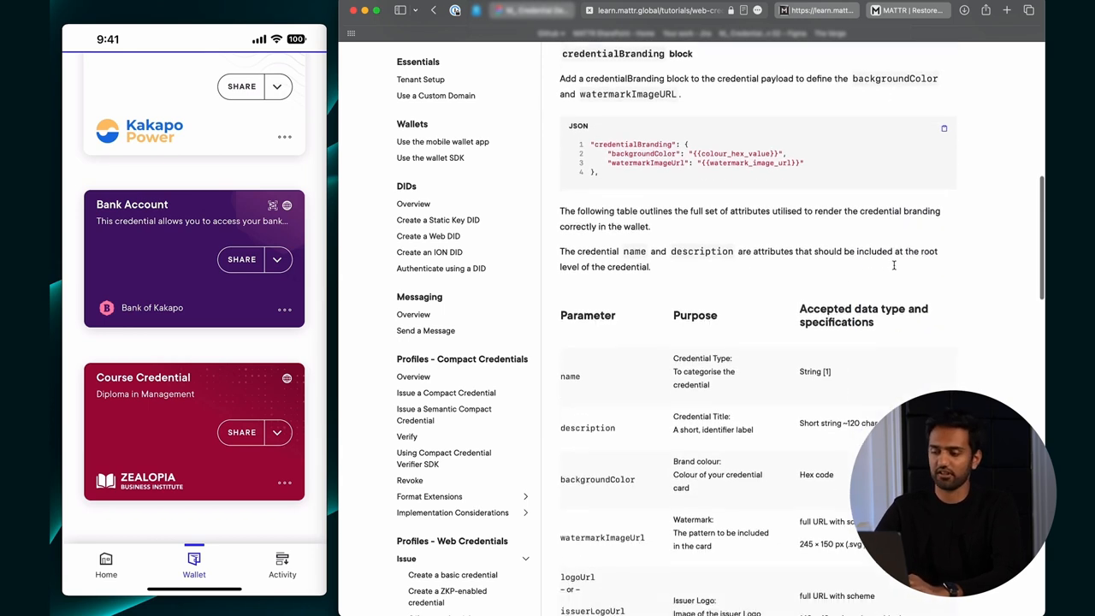
{"action": "scroll", "scroll_direction": "down", "scroll_amount": 3}
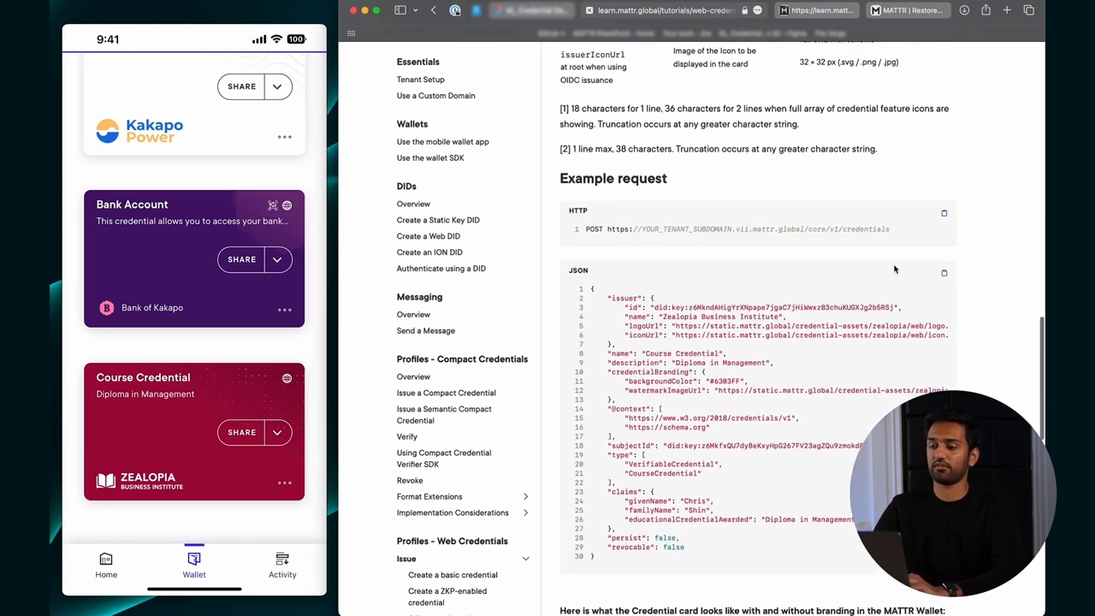
{"action": "scroll", "scroll_direction": "down", "scroll_amount": 3}
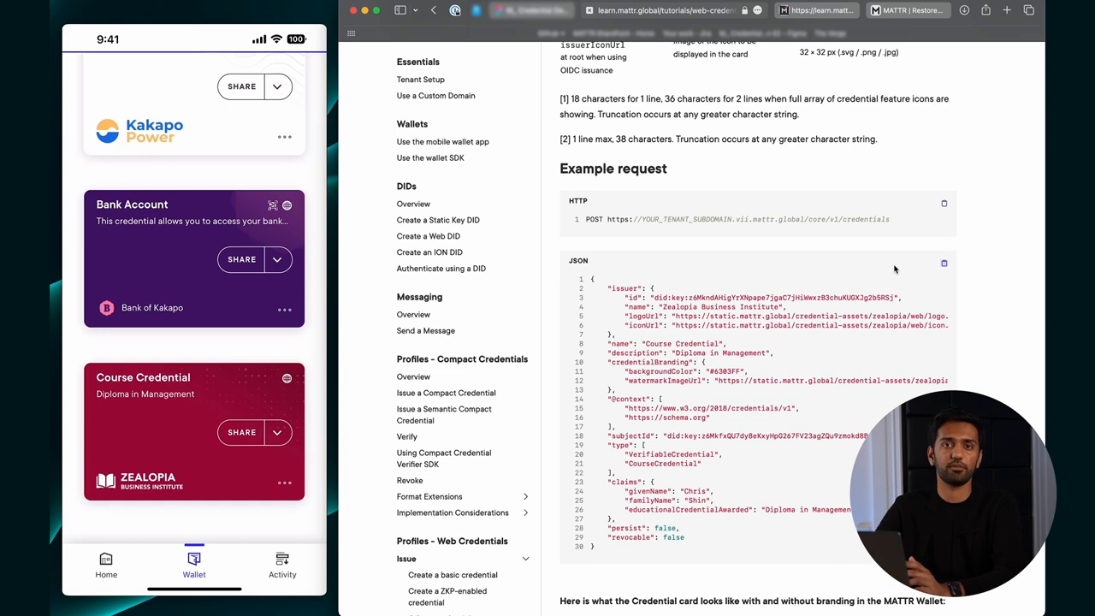